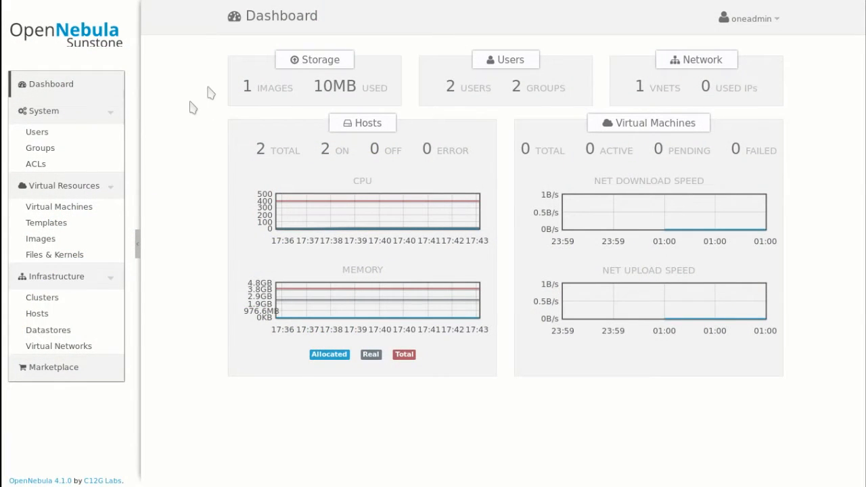
pyautogui.moveTo(168, 140)
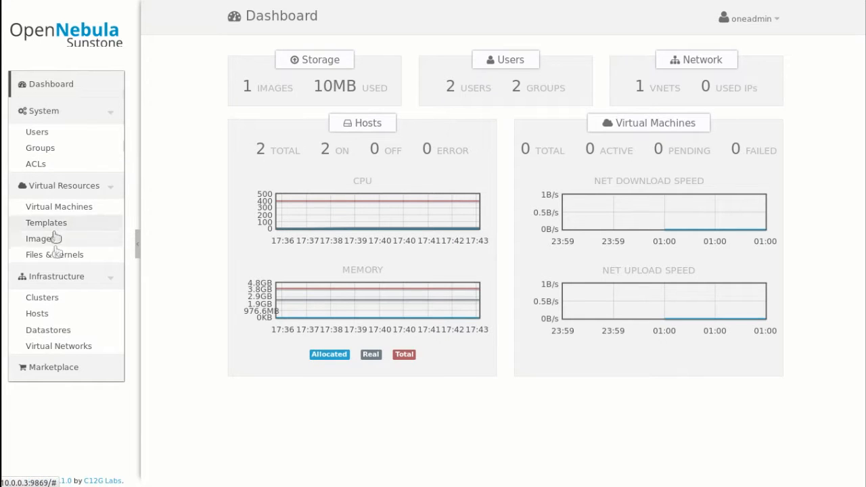
# - Show the Hosts list with arndale and vexpress both ON in arm-cluster
pyautogui.click(36, 314)
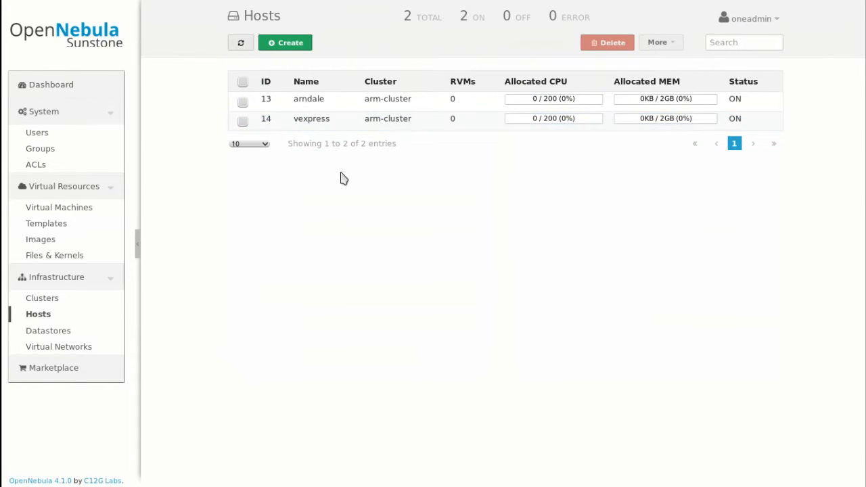
pyautogui.moveTo(320, 222)
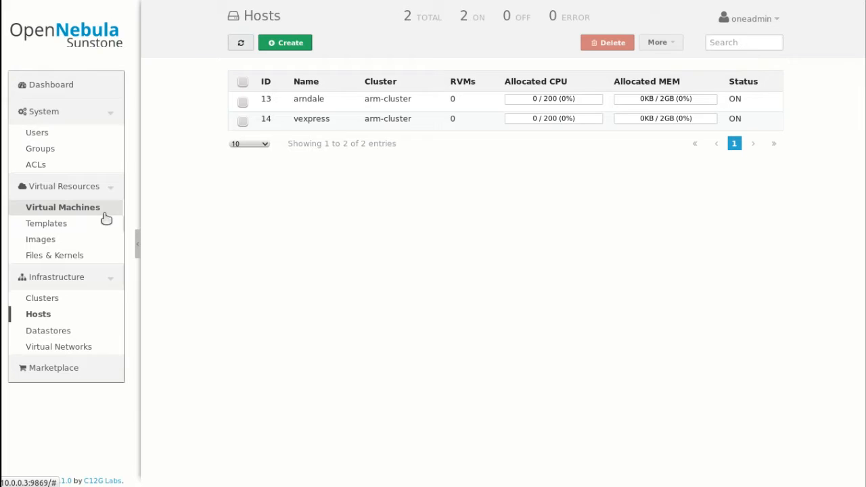
# - Create two VMs named linux from the mini-linux-net template, getting IDs 111 and 112
pyautogui.click(62, 207)
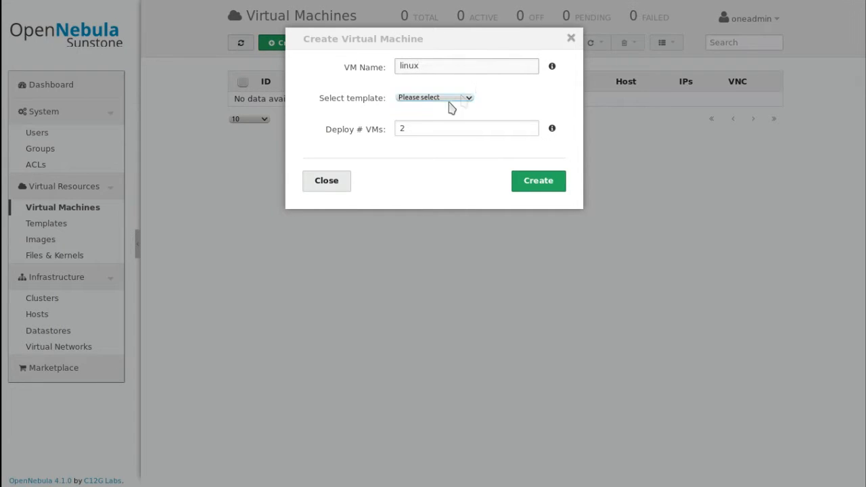
pyautogui.click(434, 97)
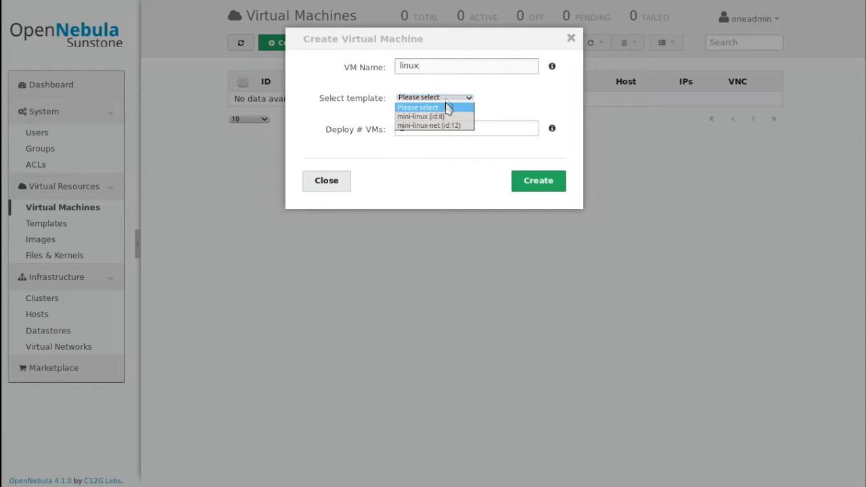
pyautogui.click(429, 124)
pyautogui.write('2')
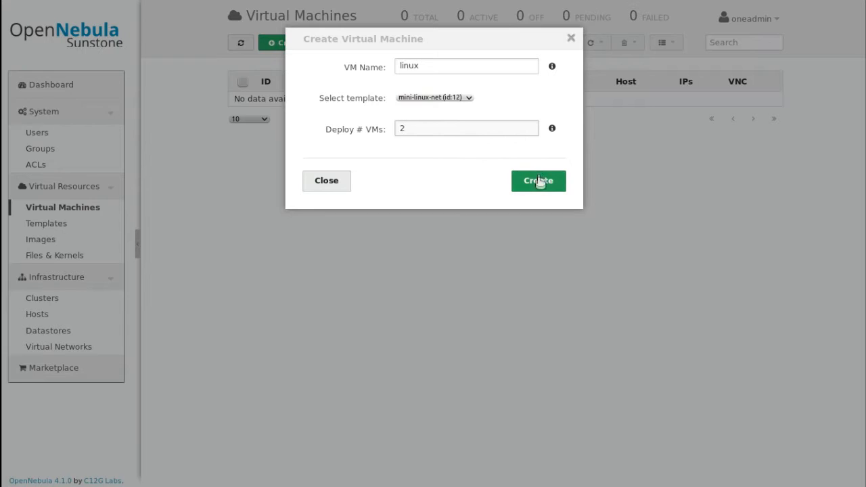
pyautogui.click(539, 181)
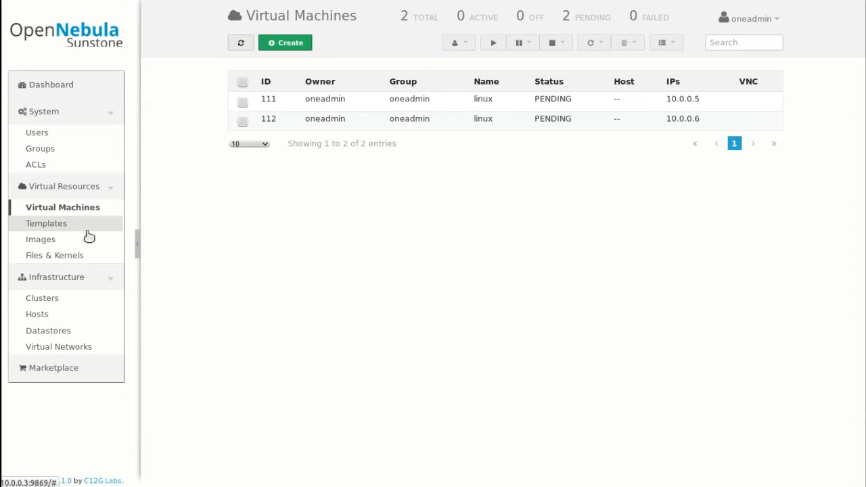
pyautogui.click(46, 223)
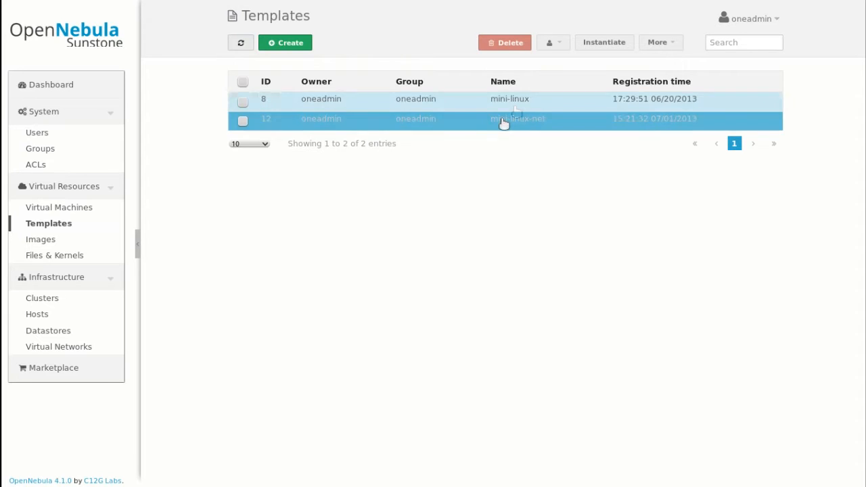
pyautogui.click(509, 99)
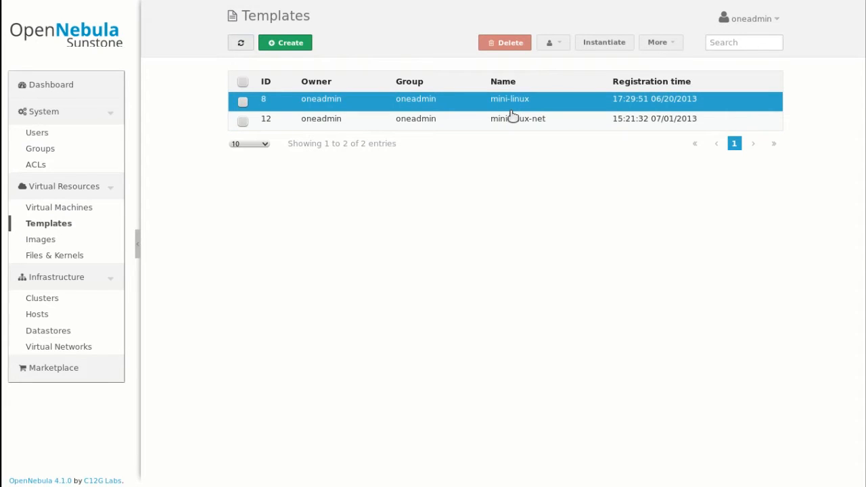
pyautogui.click(517, 119)
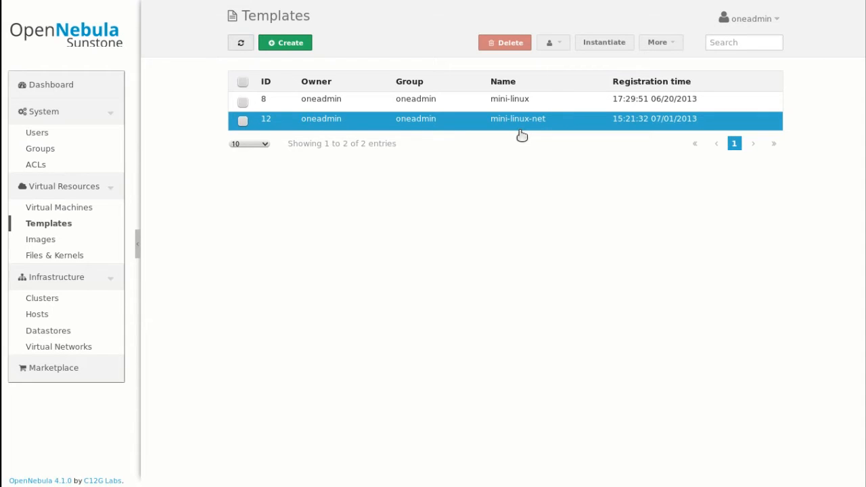
pyautogui.moveTo(373, 130)
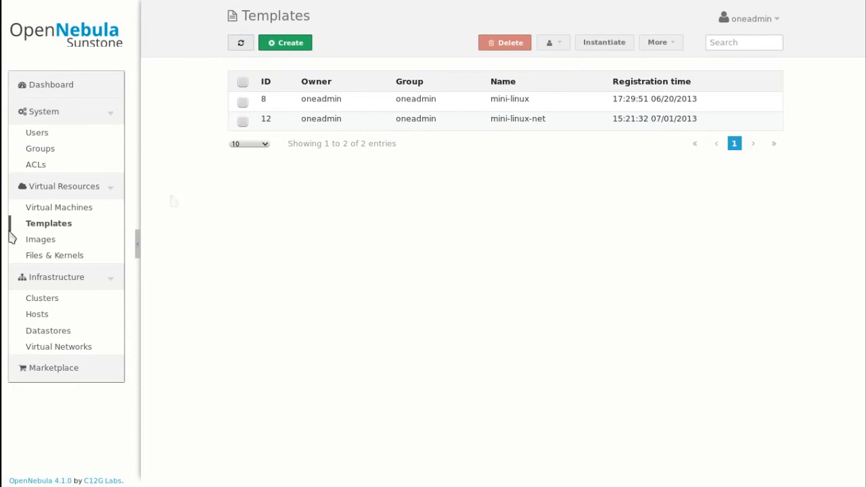
pyautogui.click(60, 207)
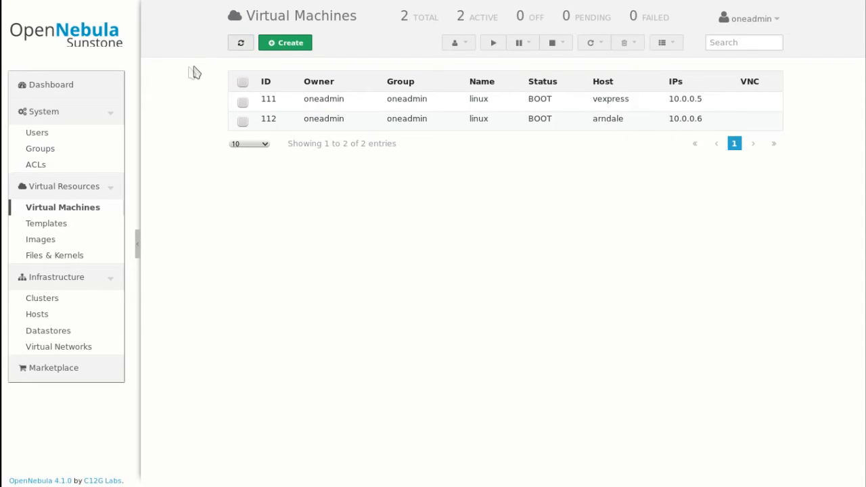
# - Refresh until VM 111 on vexpress and VM 112 on arndale both show RUNNING
pyautogui.click(241, 42)
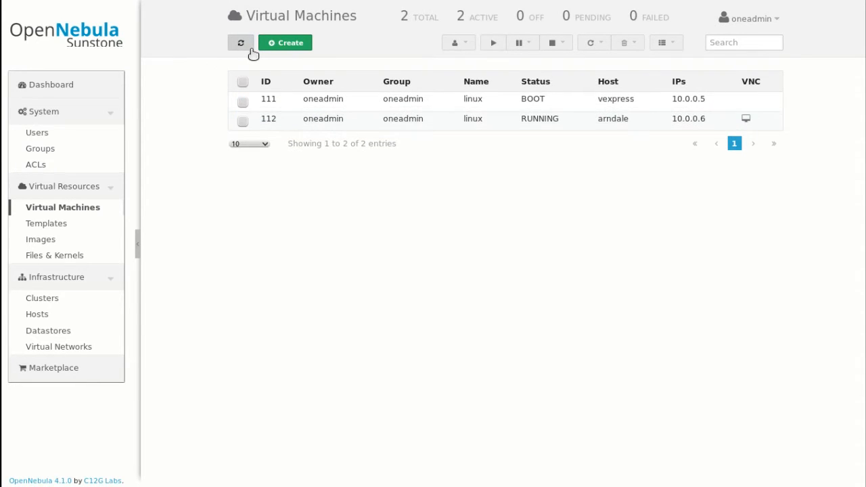
pyautogui.click(241, 42)
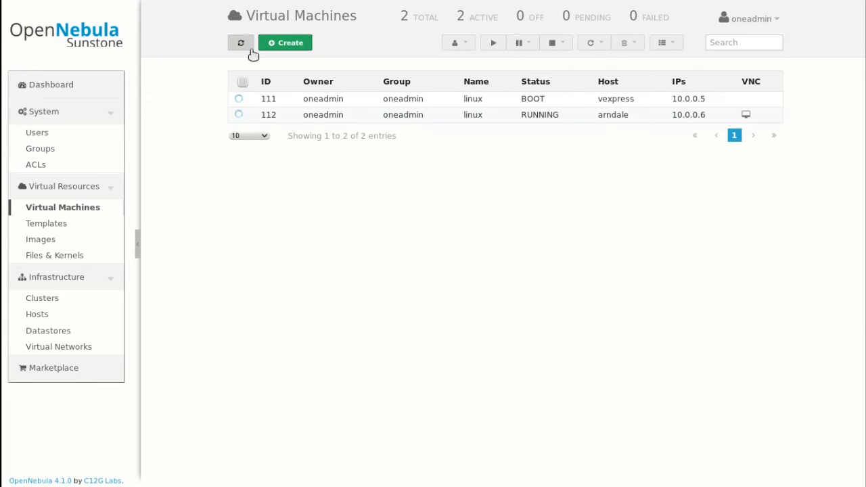
pyautogui.click(241, 42)
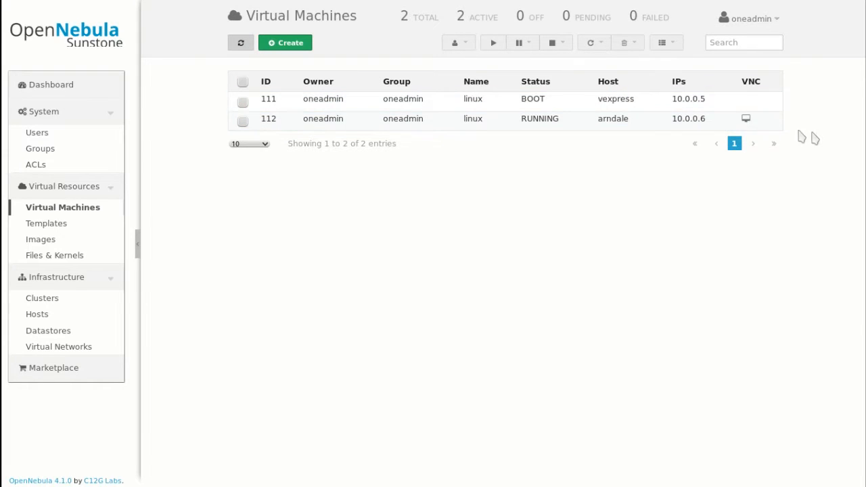
pyautogui.moveTo(819, 138)
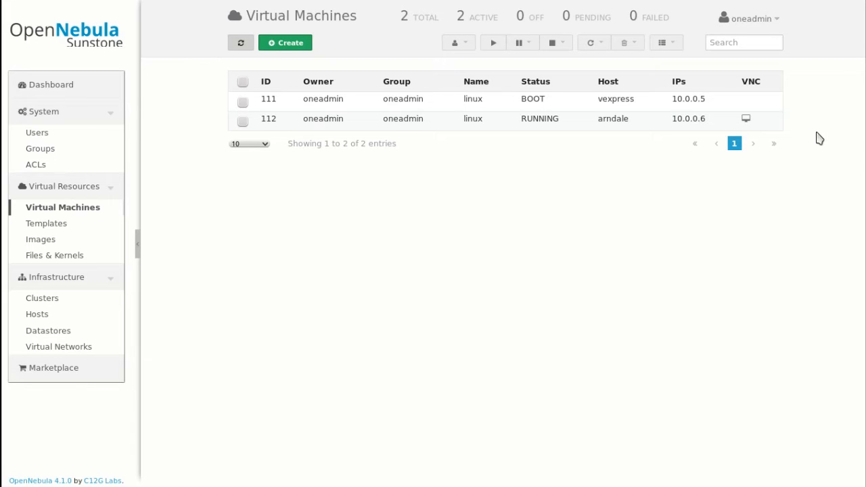
pyautogui.click(473, 119)
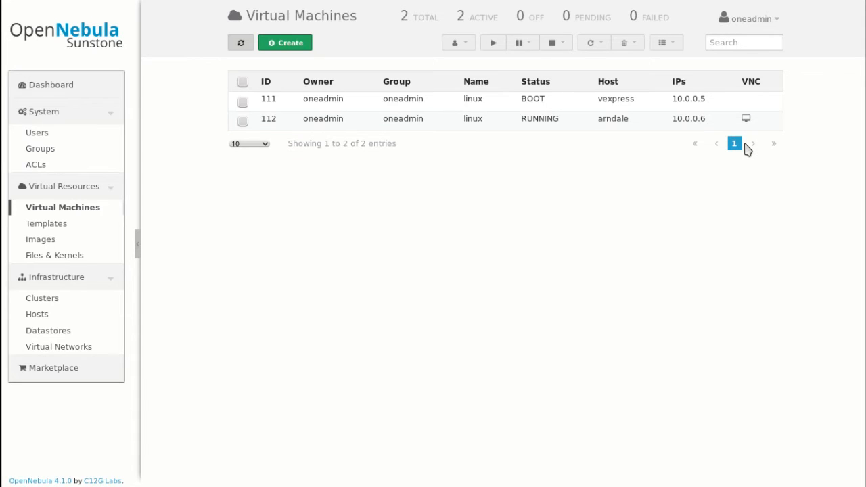
pyautogui.click(474, 119)
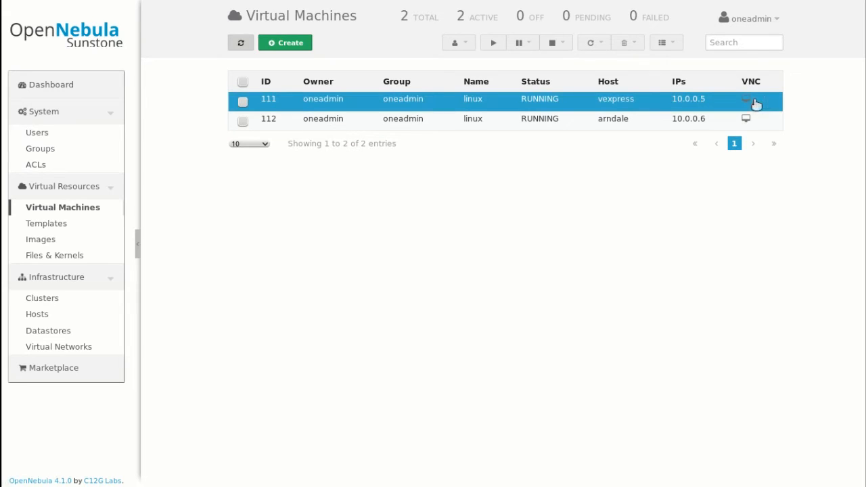
# - Bring up VM 111's VNC console and activate its shell
pyautogui.click(747, 98)
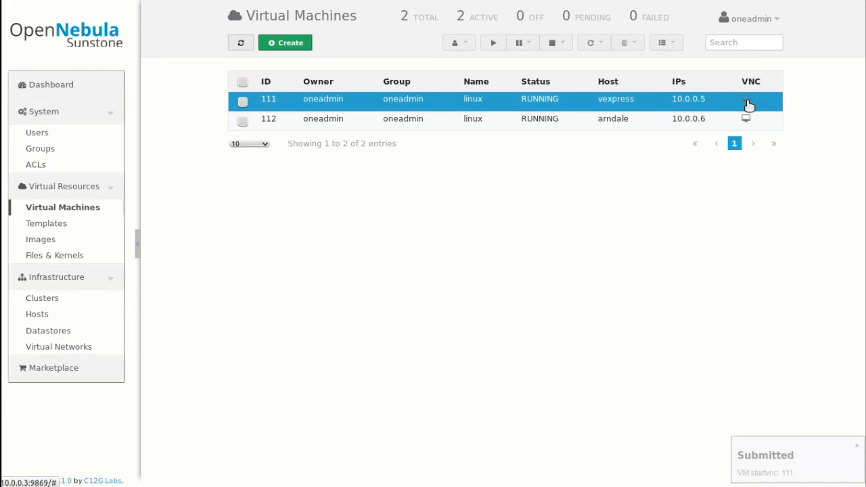
pyautogui.click(747, 98)
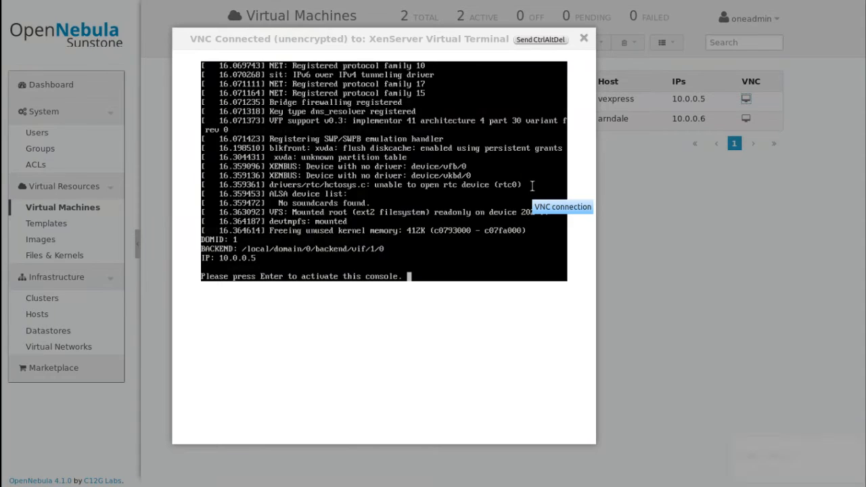
pyautogui.press('enter')
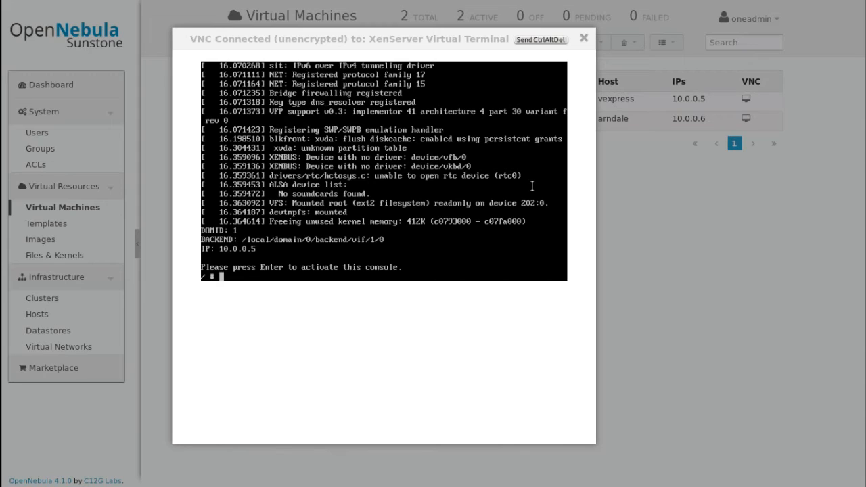
# - Run tetris in the console, then close it to return to the VM list
pyautogui.write('tetris')
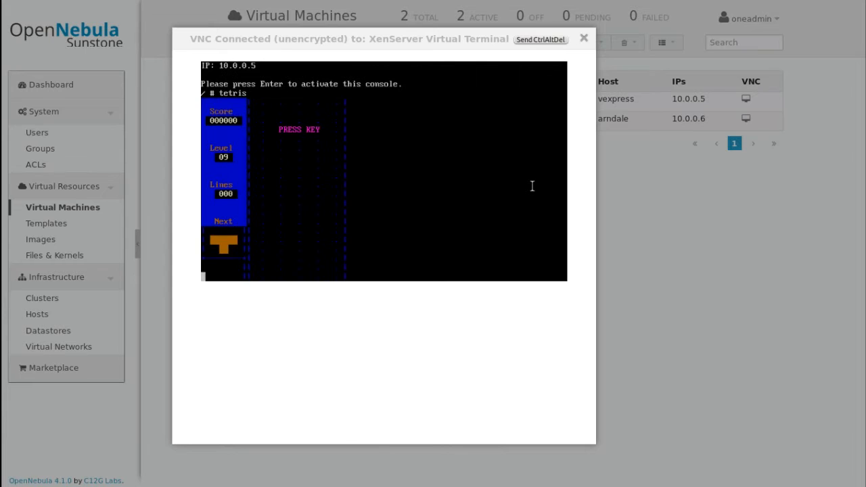
pyautogui.press('enter')
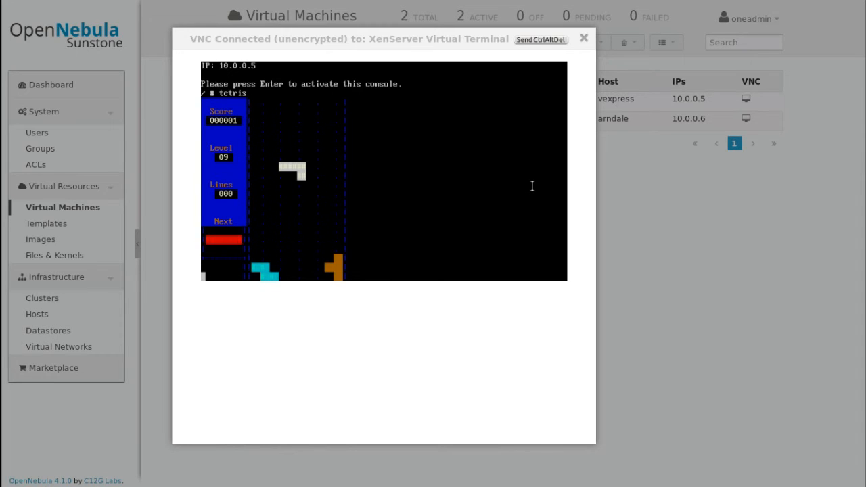
pyautogui.click(584, 38)
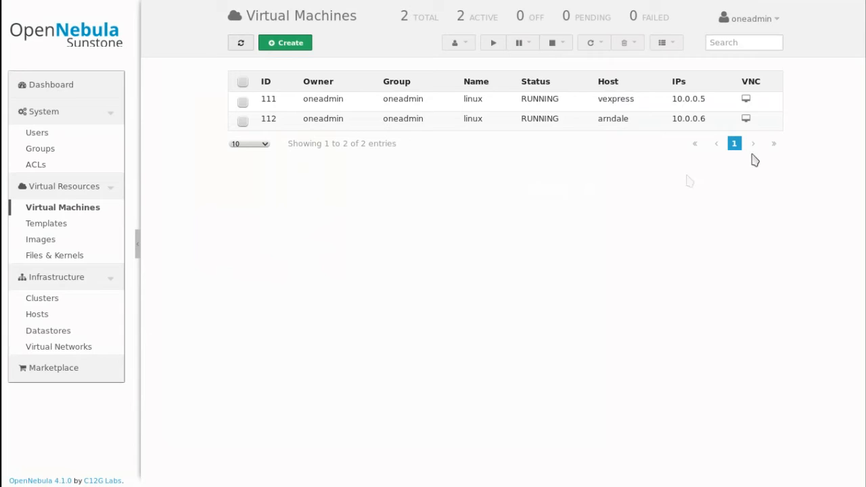
pyautogui.moveTo(731, 84)
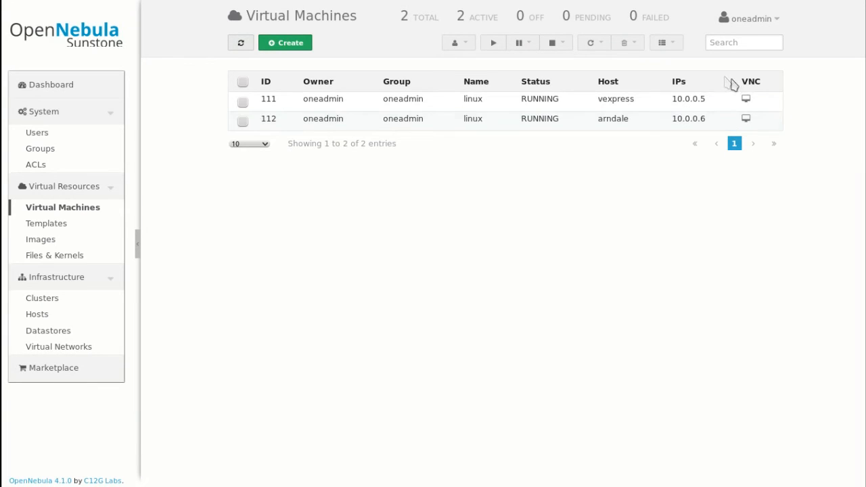
pyautogui.moveTo(687, 98)
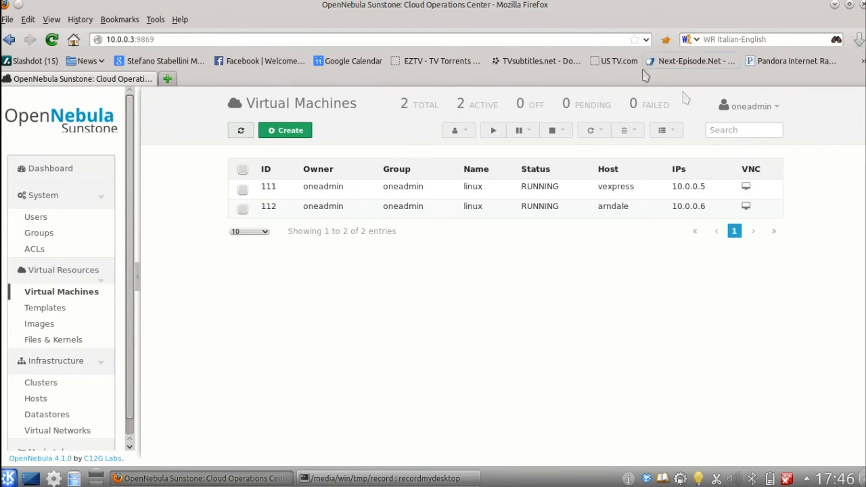
pyautogui.moveTo(391, 25)
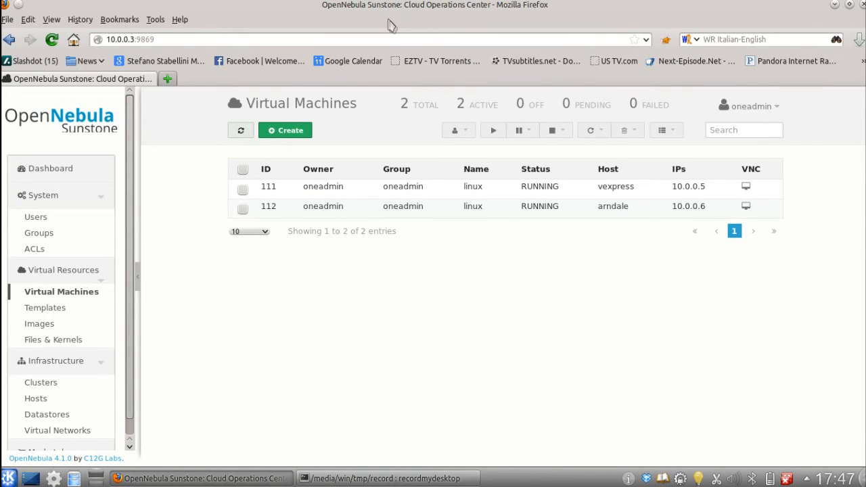
pyautogui.moveTo(747, 264)
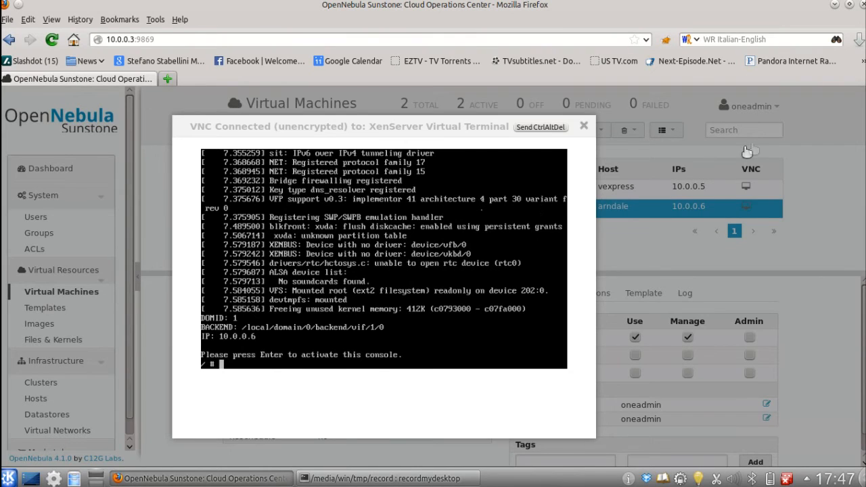
pyautogui.write('wg')
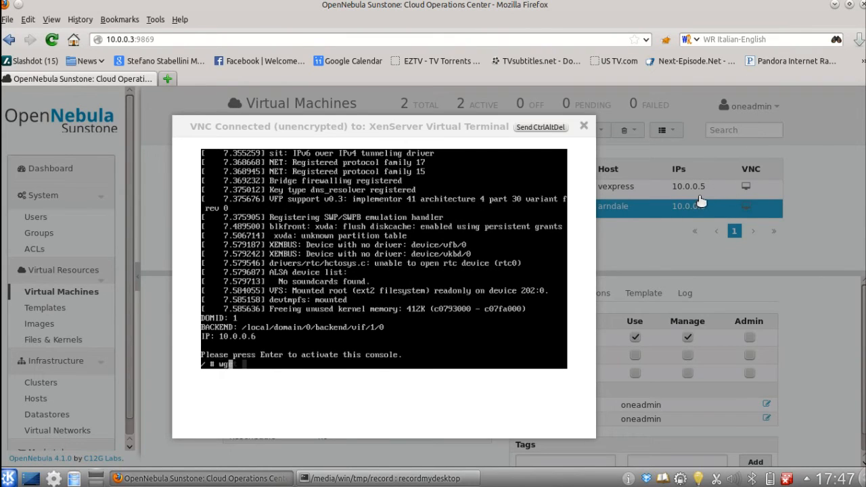
pyautogui.write('wget')
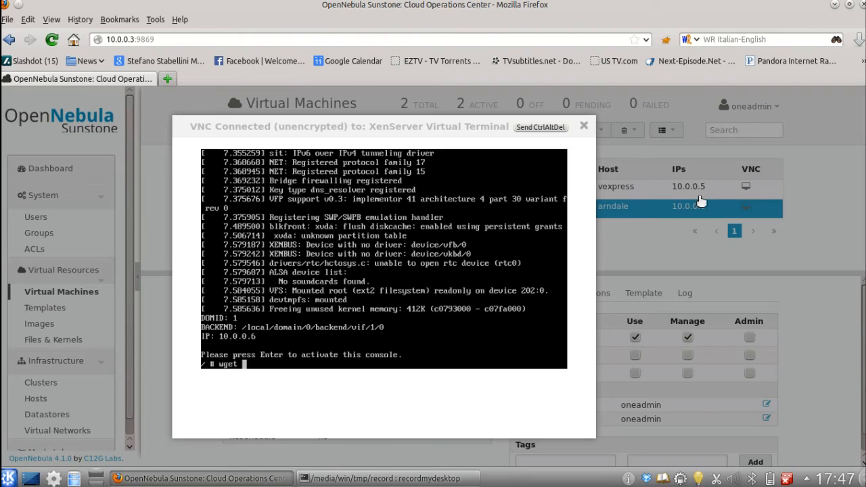
pyautogui.write('10.0.0.5')
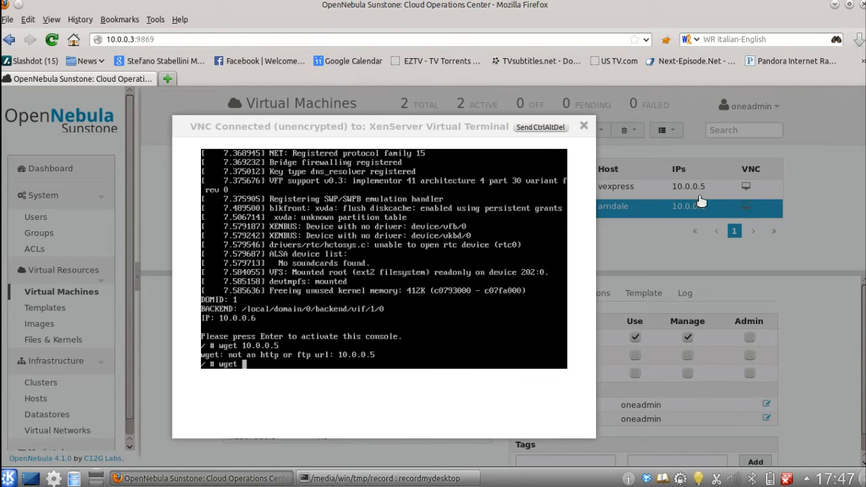
pyautogui.write('http://10.0.0.5')
pyautogui.write('mount -or')
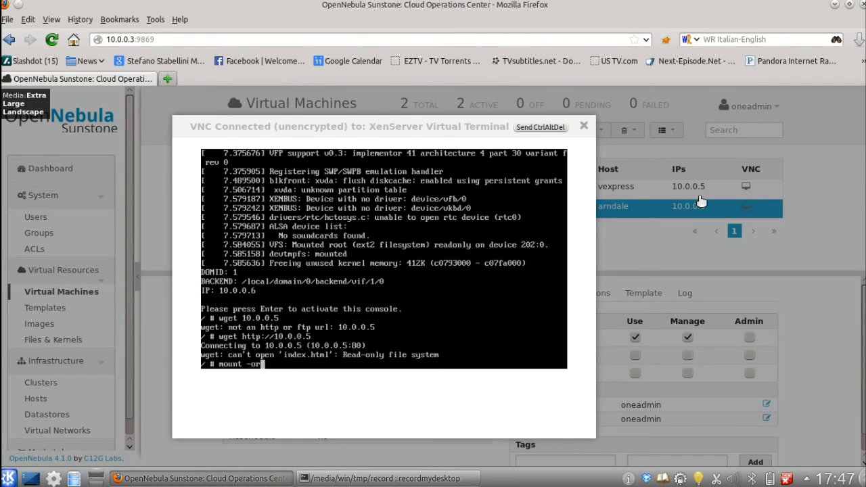
# - Remount / read-write, wget index.html from 10.0.0.5 and cat it: Xen is cool!
pyautogui.write('w,')
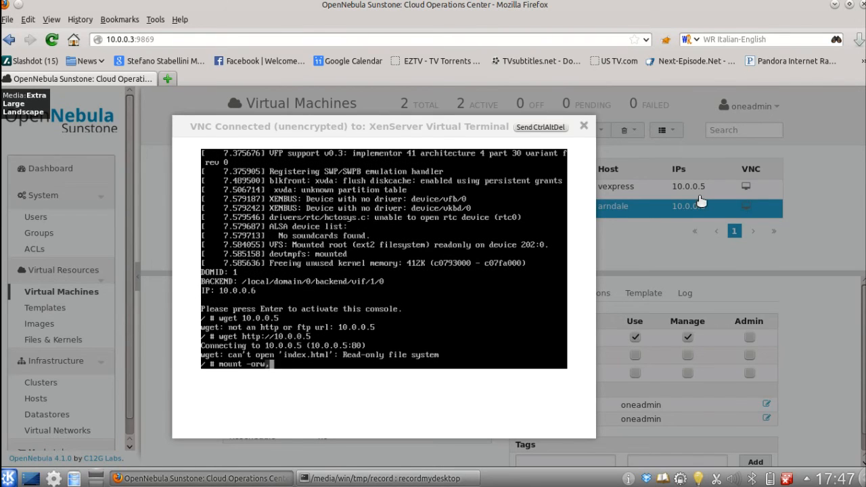
pyautogui.write(',remount /')
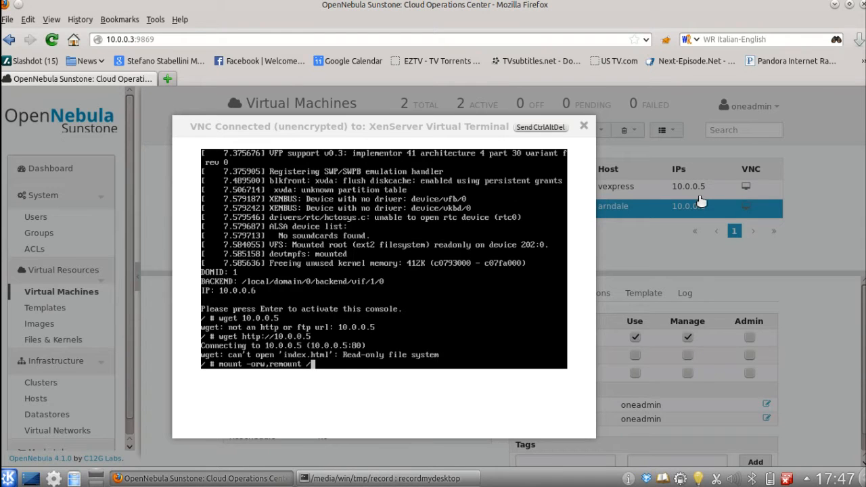
pyautogui.write('wget http://10.0.0.5')
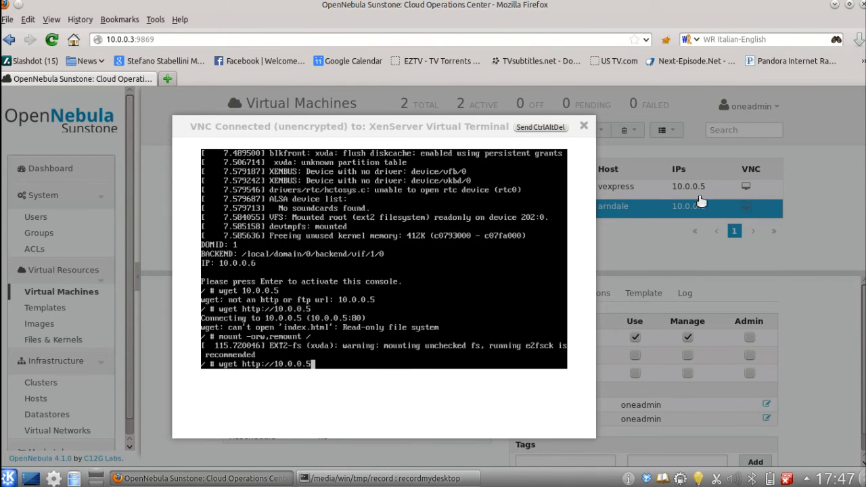
pyautogui.press('Return')
pyautogui.write('cat index.html')
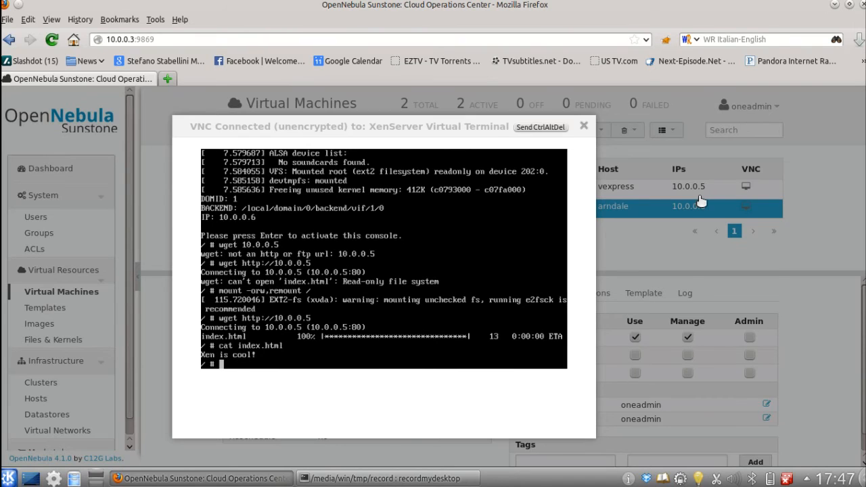
pyautogui.moveTo(566, 246)
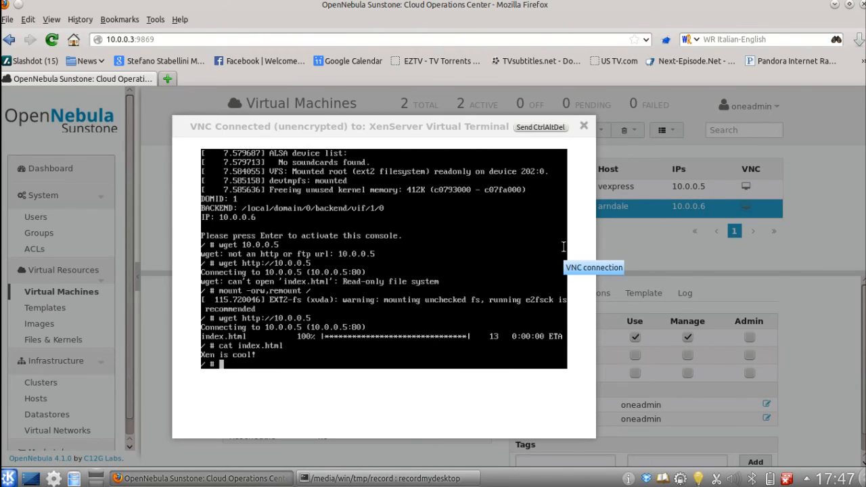